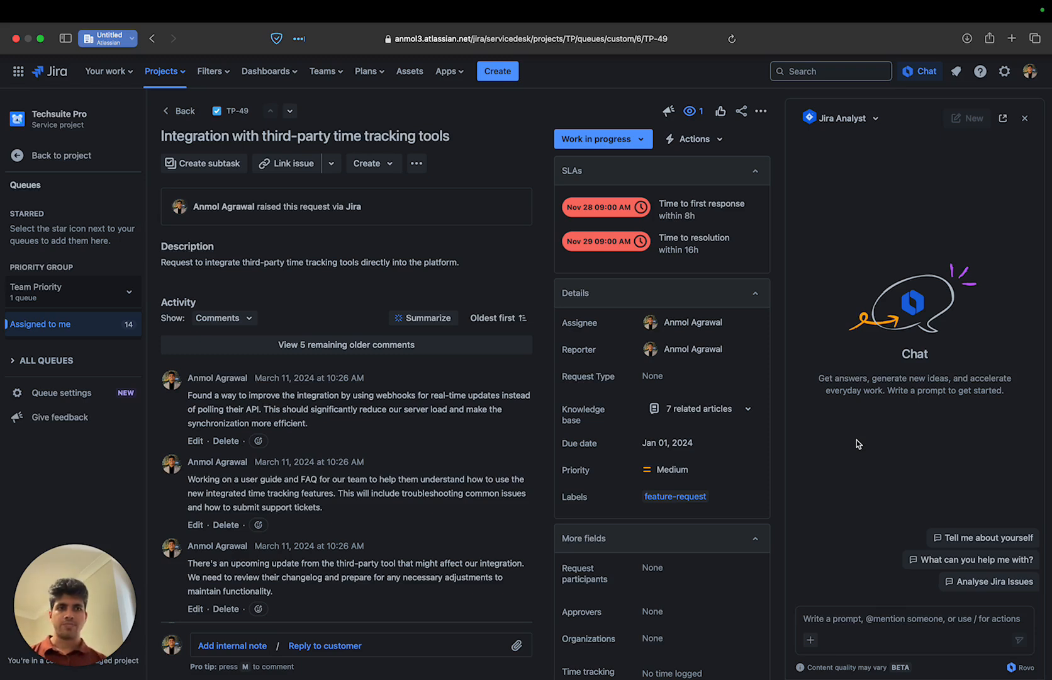
pyautogui.moveTo(827, 563)
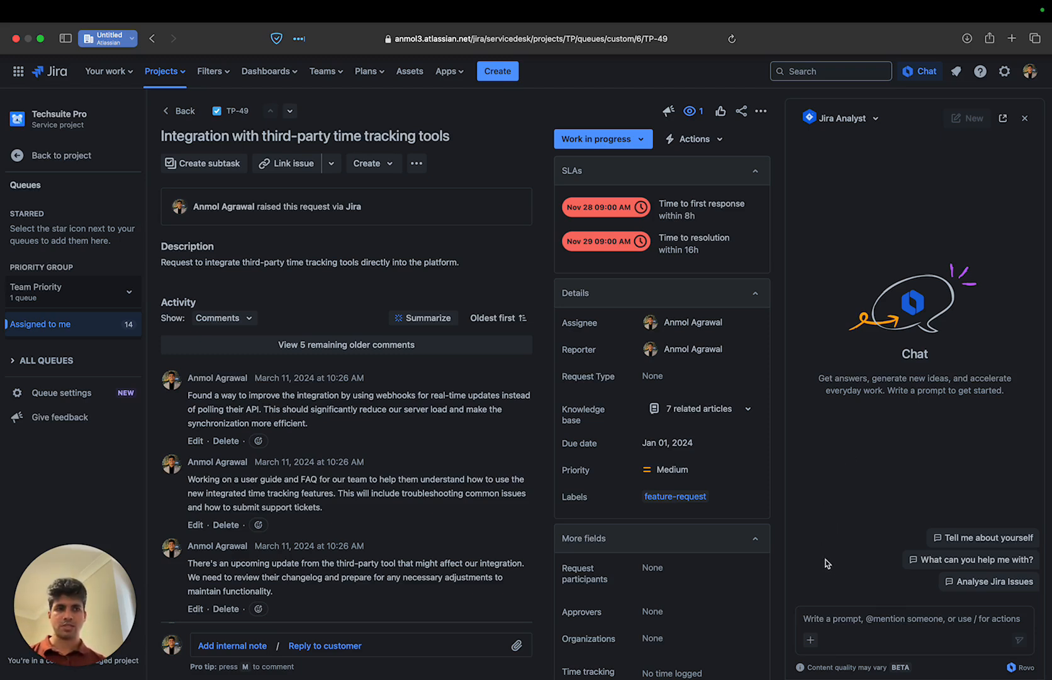
pyautogui.moveTo(962, 595)
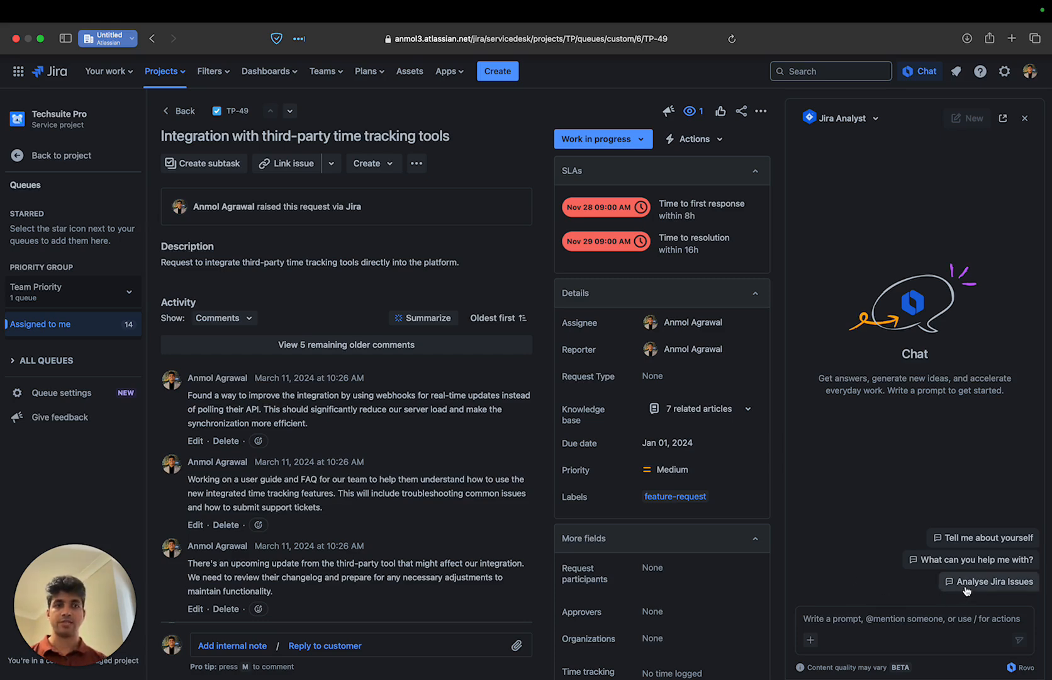
# - Ask the Jira Analyst to analyse the Jira issues using the 'Analyse Jira Issues' suggestion
pyautogui.click(988, 581)
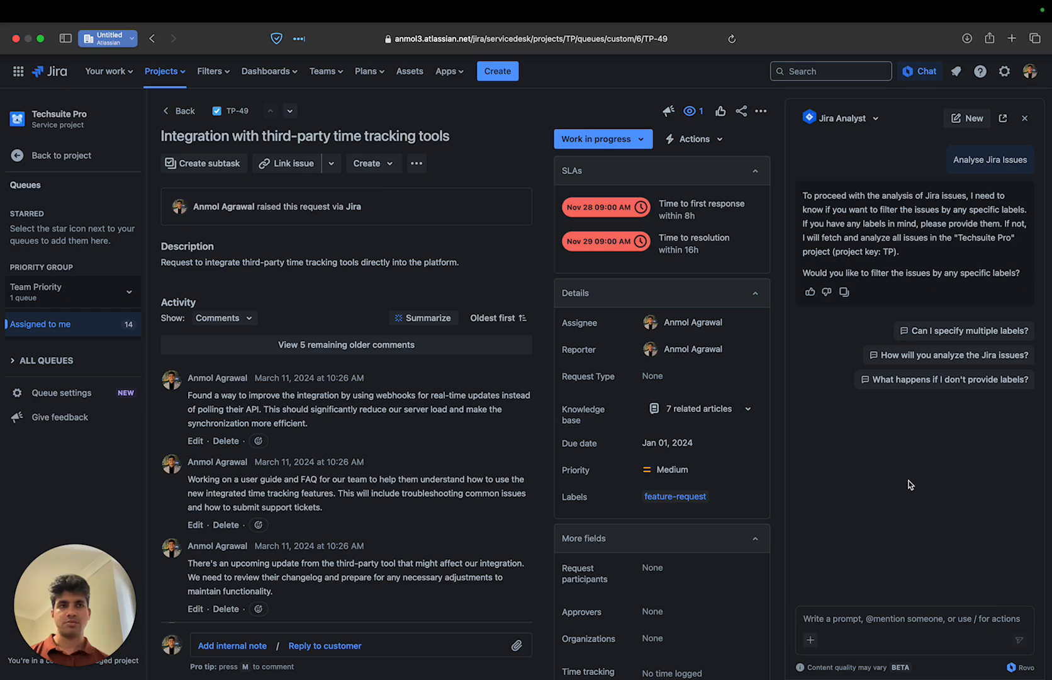
pyautogui.moveTo(872, 600)
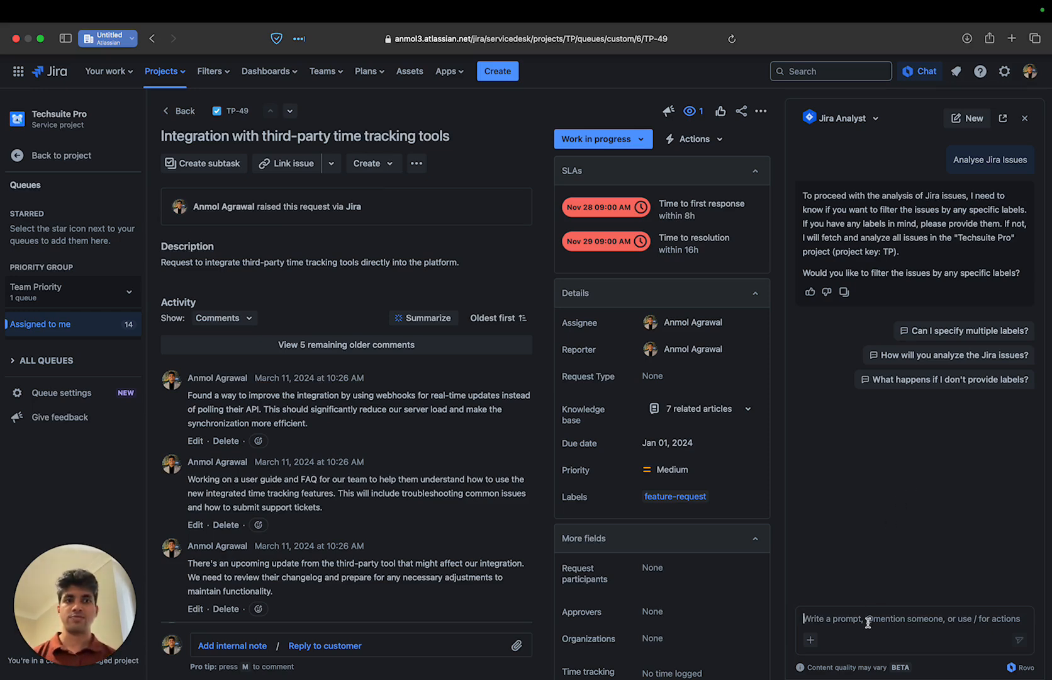
# - Reply 'all issues' so the Jira Analyst reports on every Techsuite Pro issue
pyautogui.write('all')
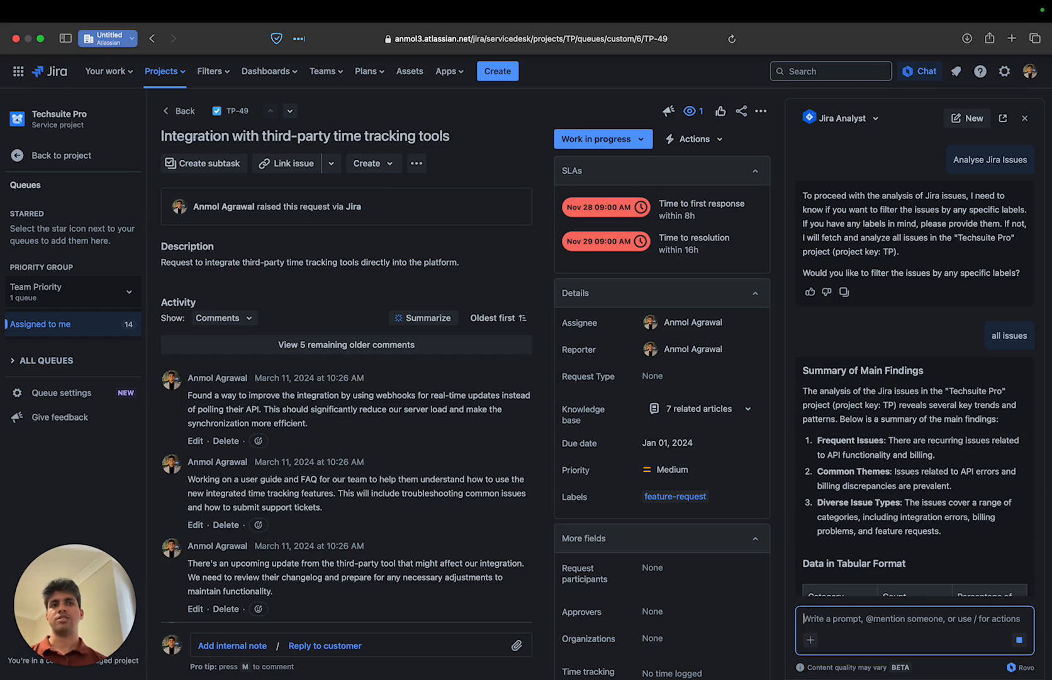
pyautogui.moveTo(824, 385)
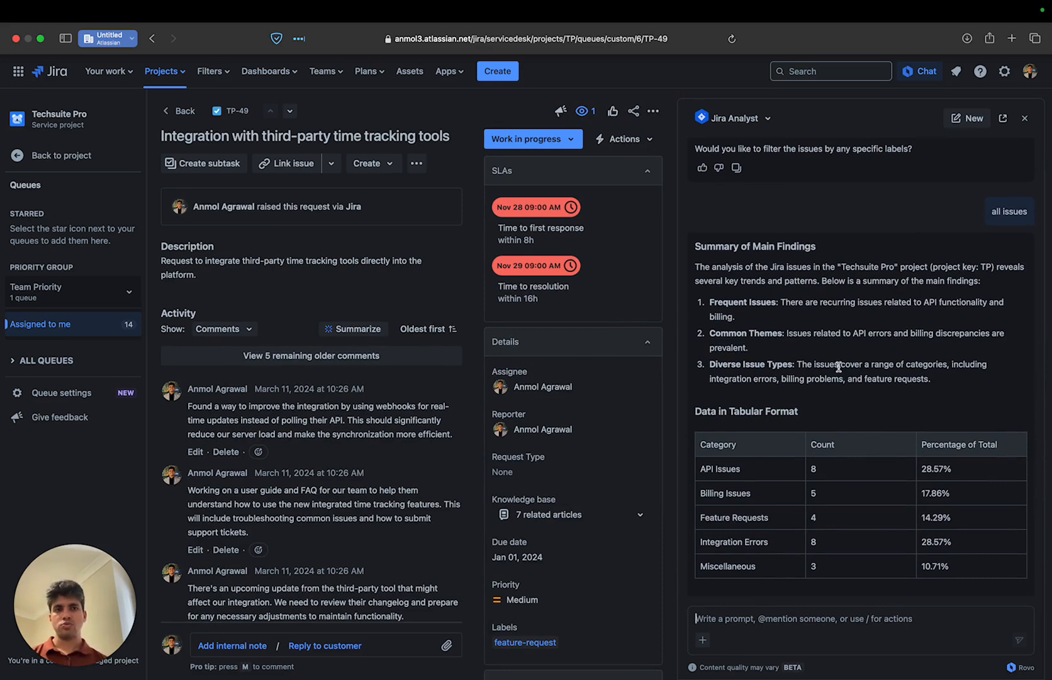
pyautogui.scroll(-3)
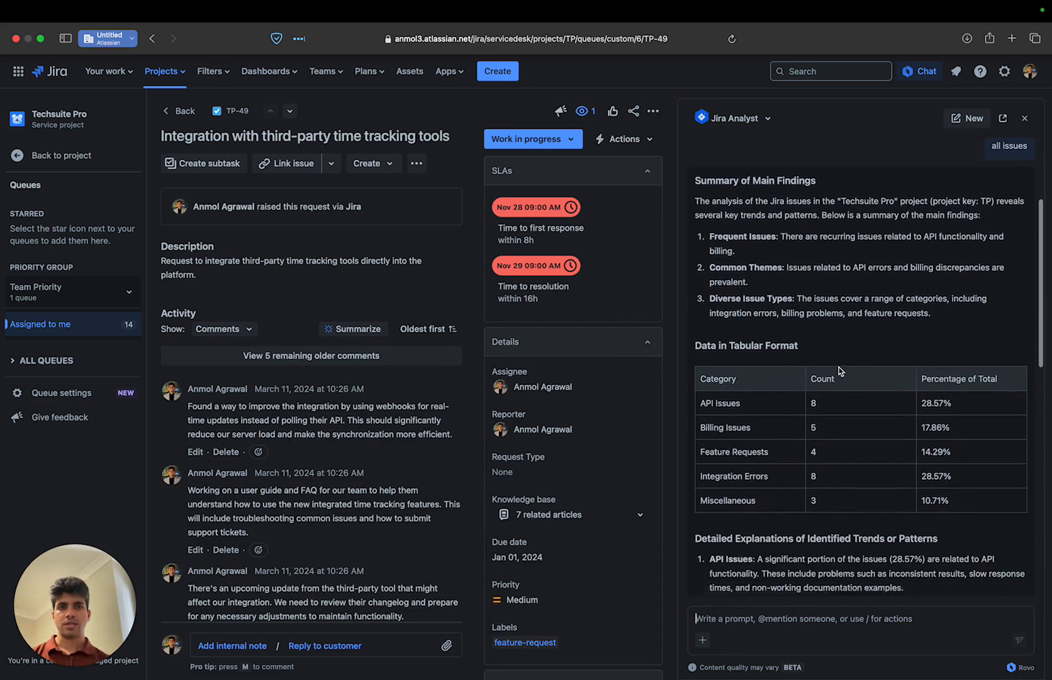
pyautogui.scroll(-3)
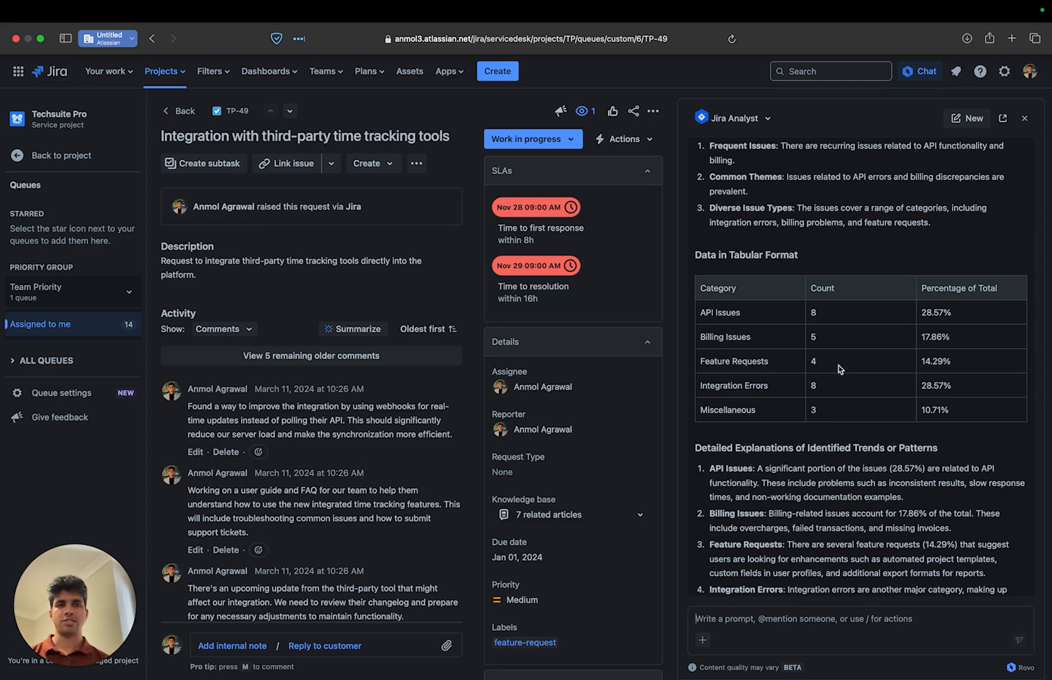
pyautogui.scroll(-3)
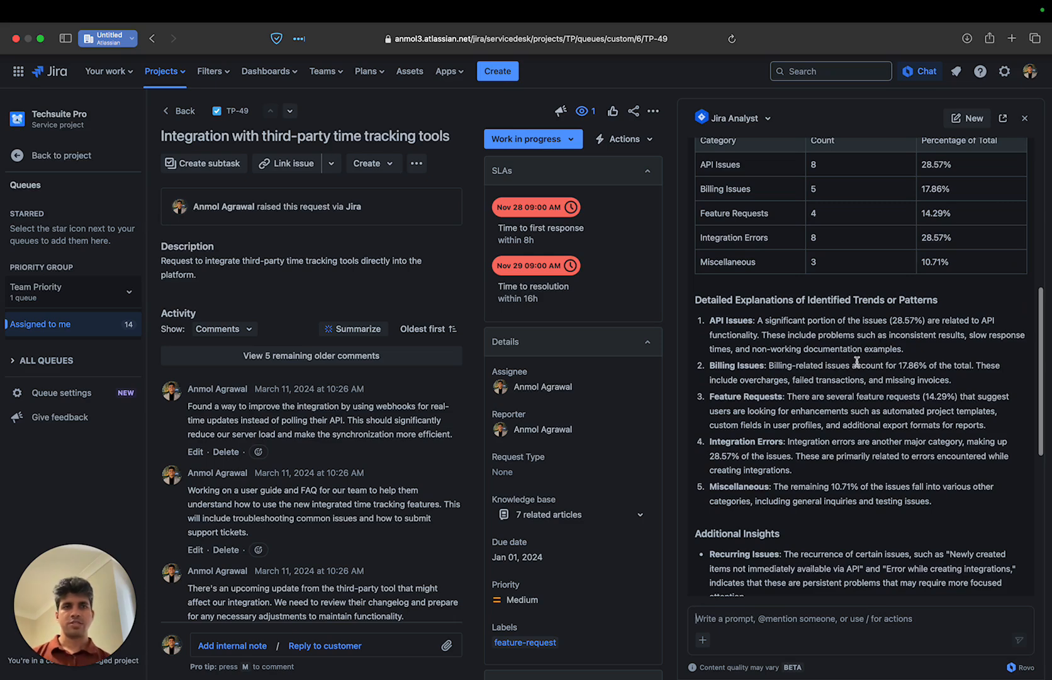
pyautogui.scroll(-3)
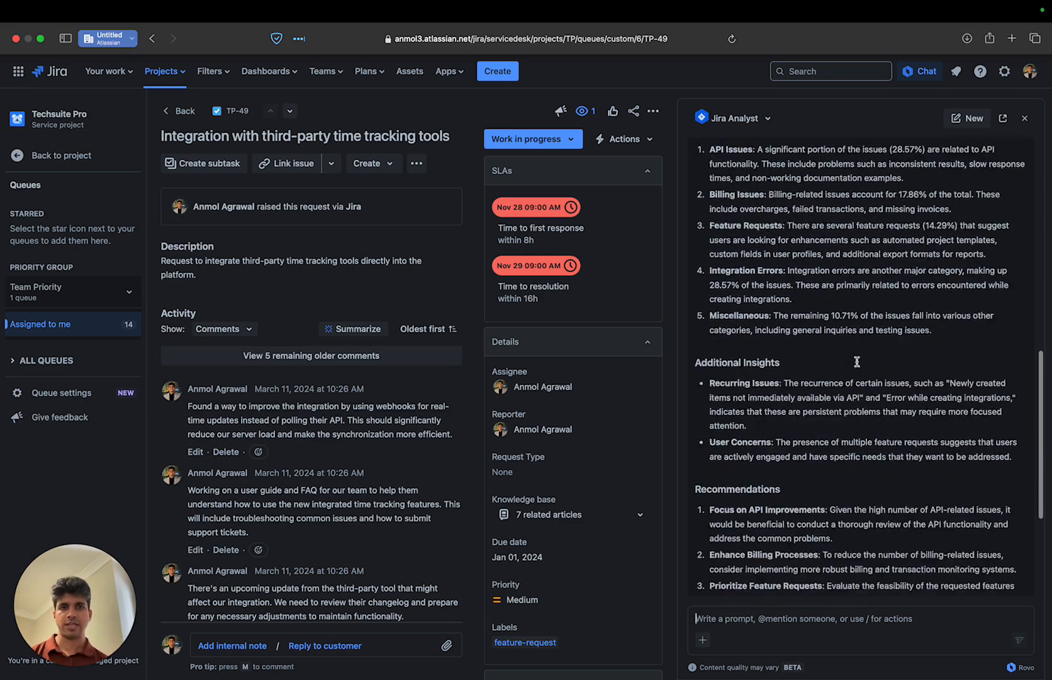
pyautogui.scroll(-3)
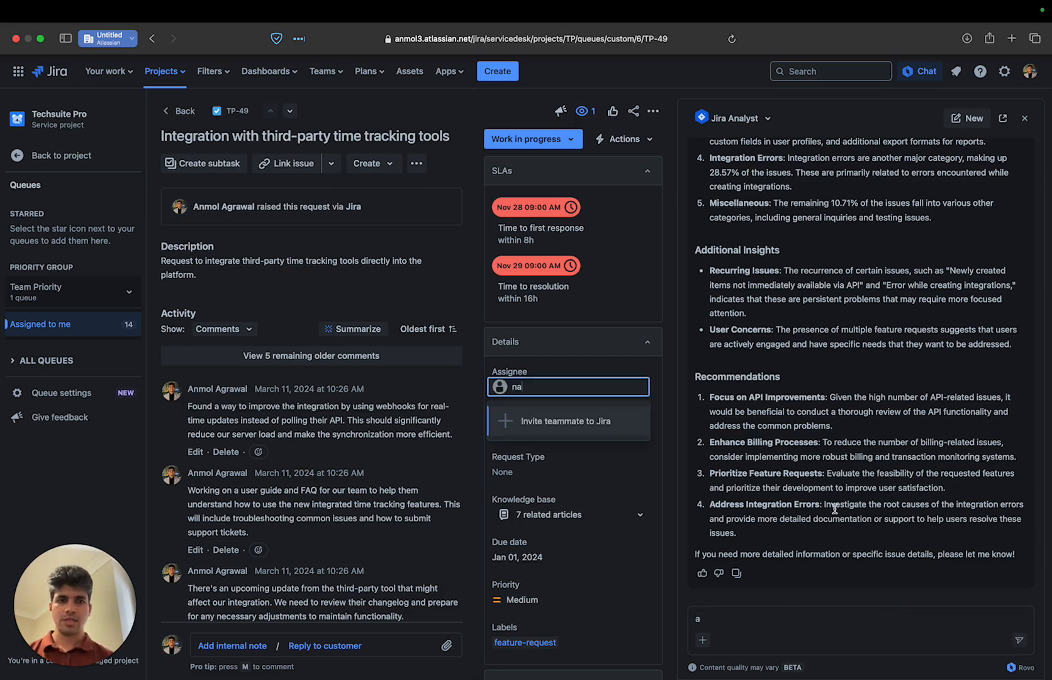
# - Ask the Jira Analyst to 'analyse issue with label billing'
pyautogui.write('analyse issue')
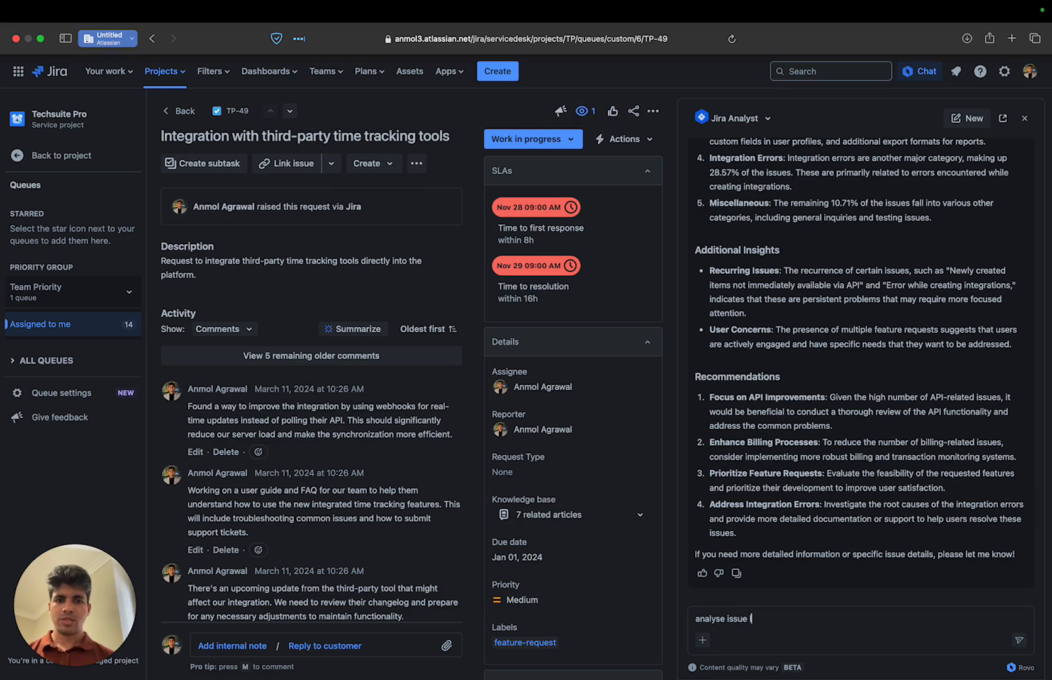
pyautogui.write('with la')
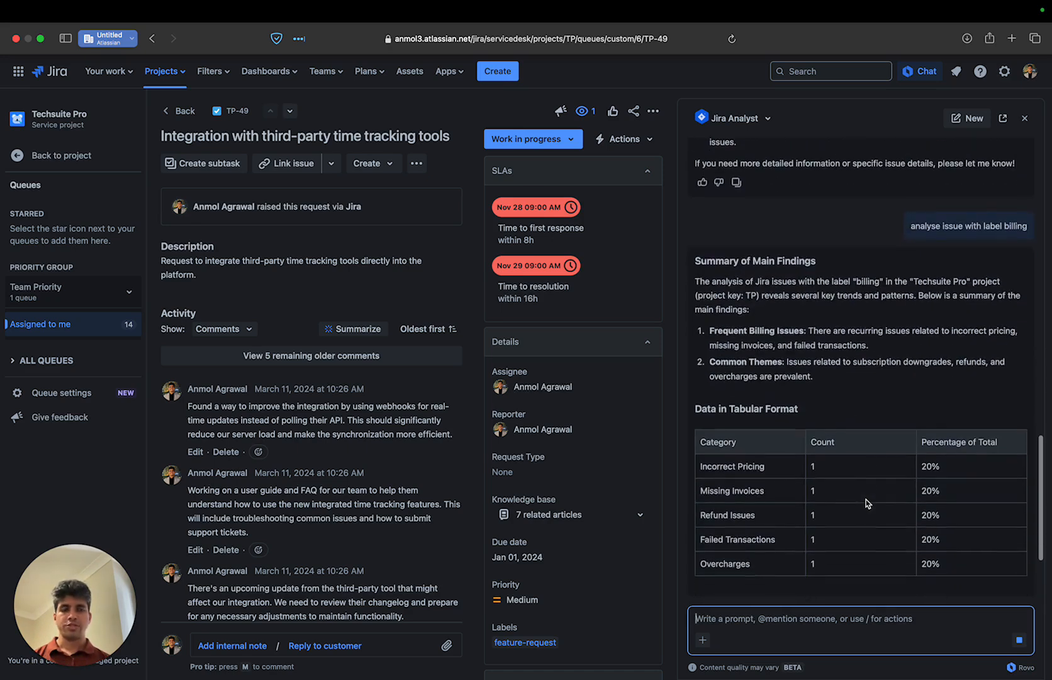
pyautogui.scroll(-3)
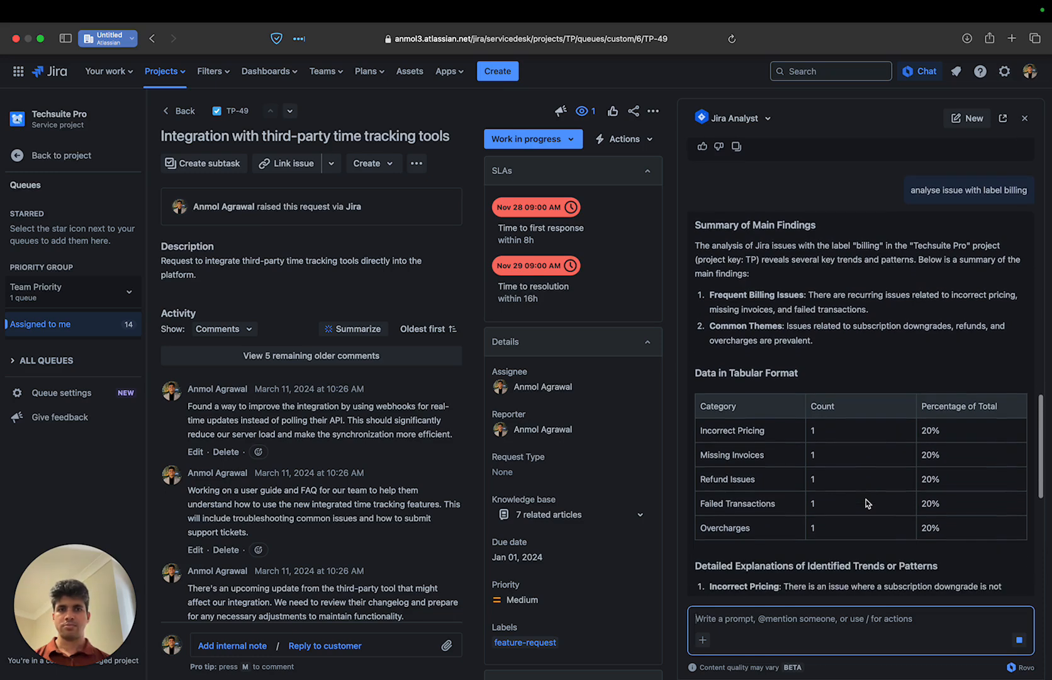
pyautogui.scroll(-3)
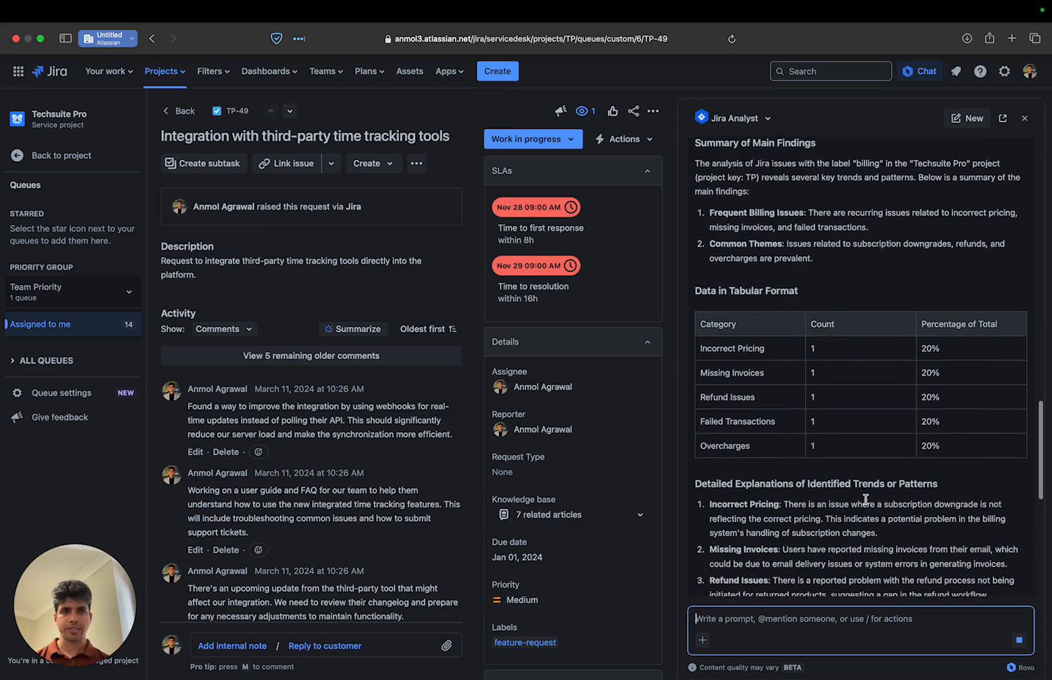
pyautogui.scroll(-3)
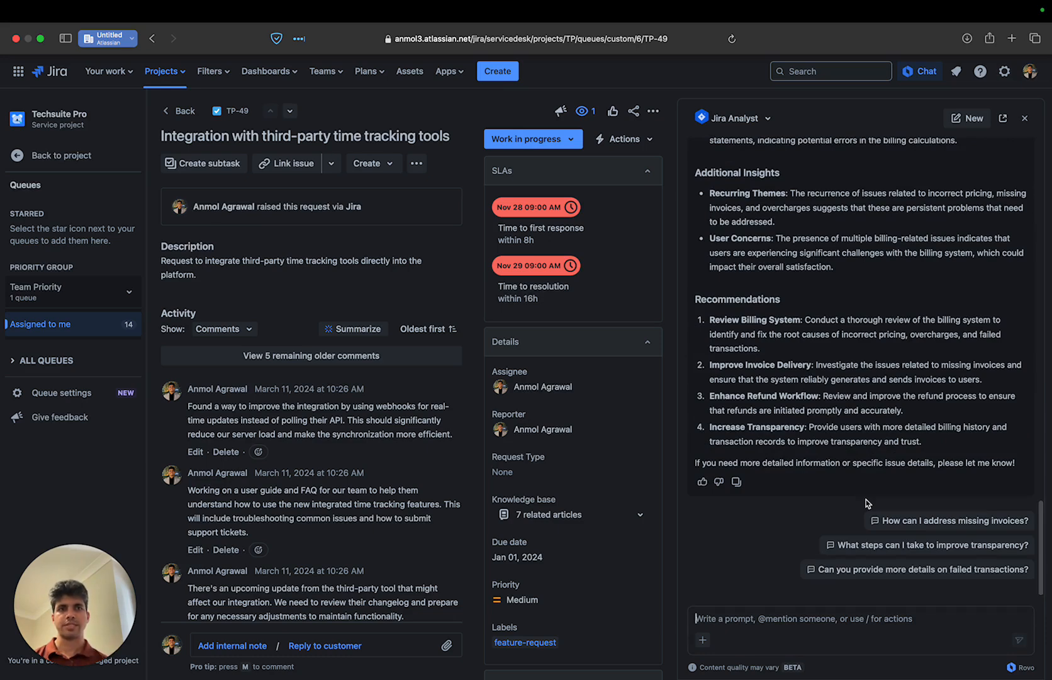